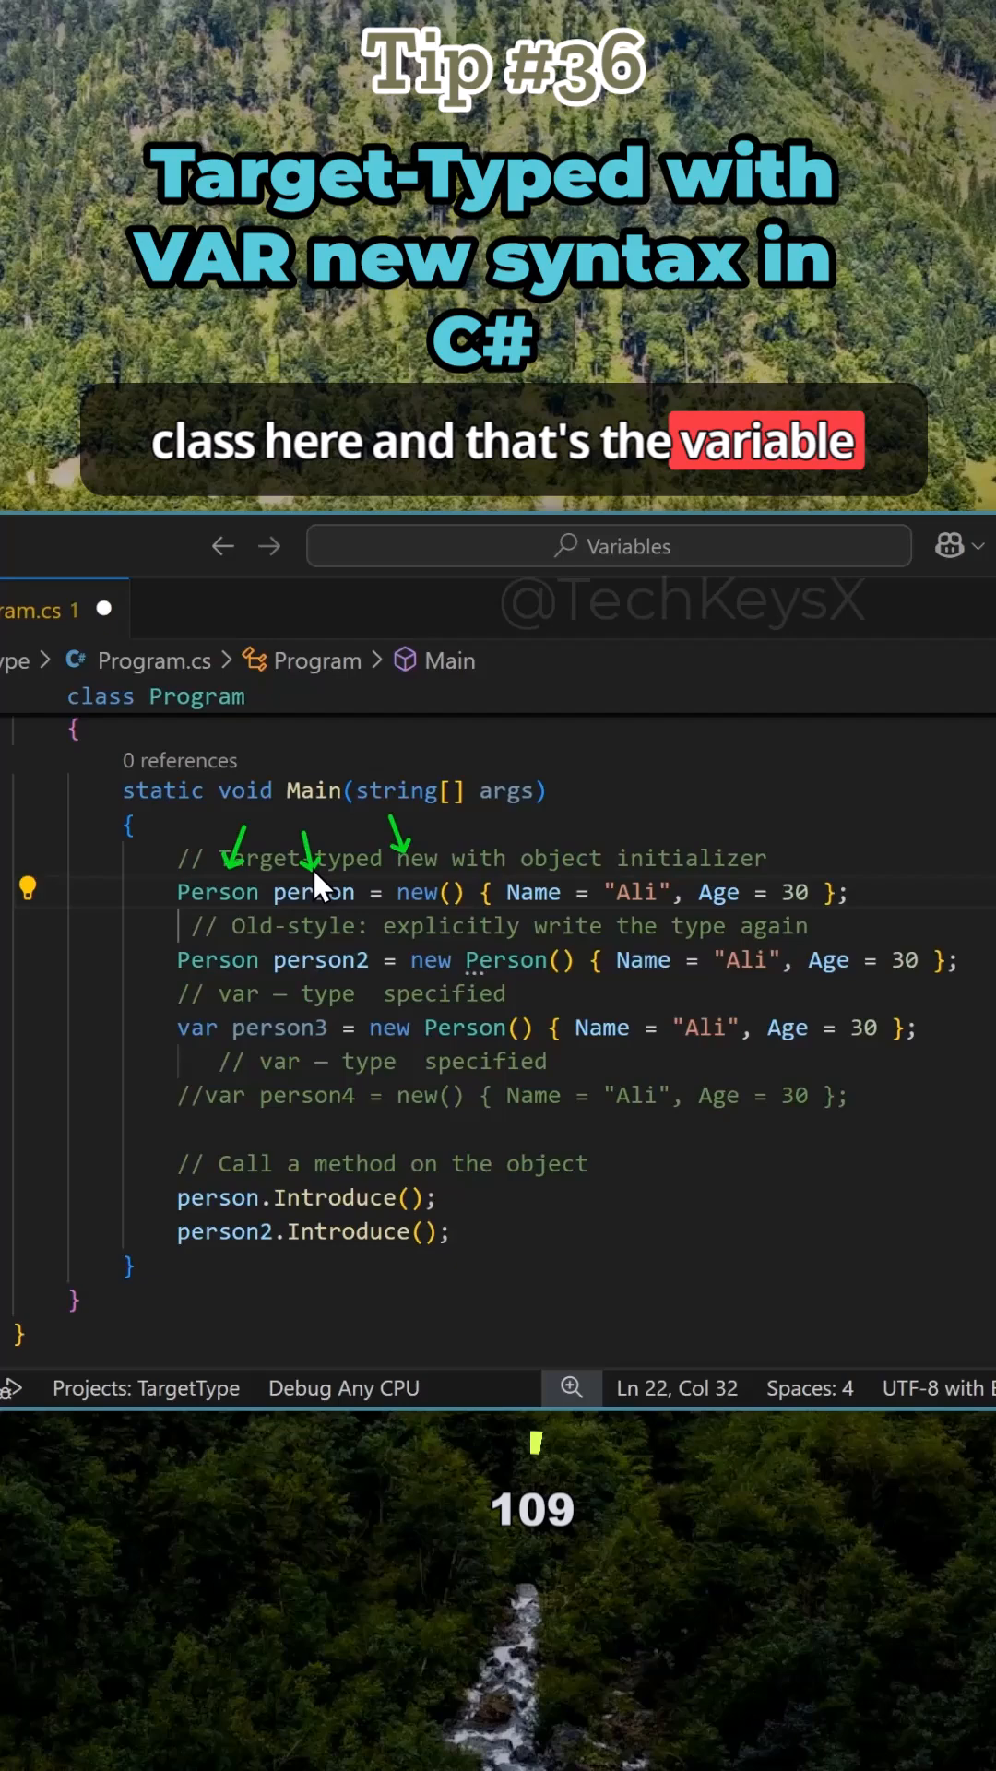
pyautogui.moveTo(846, 846)
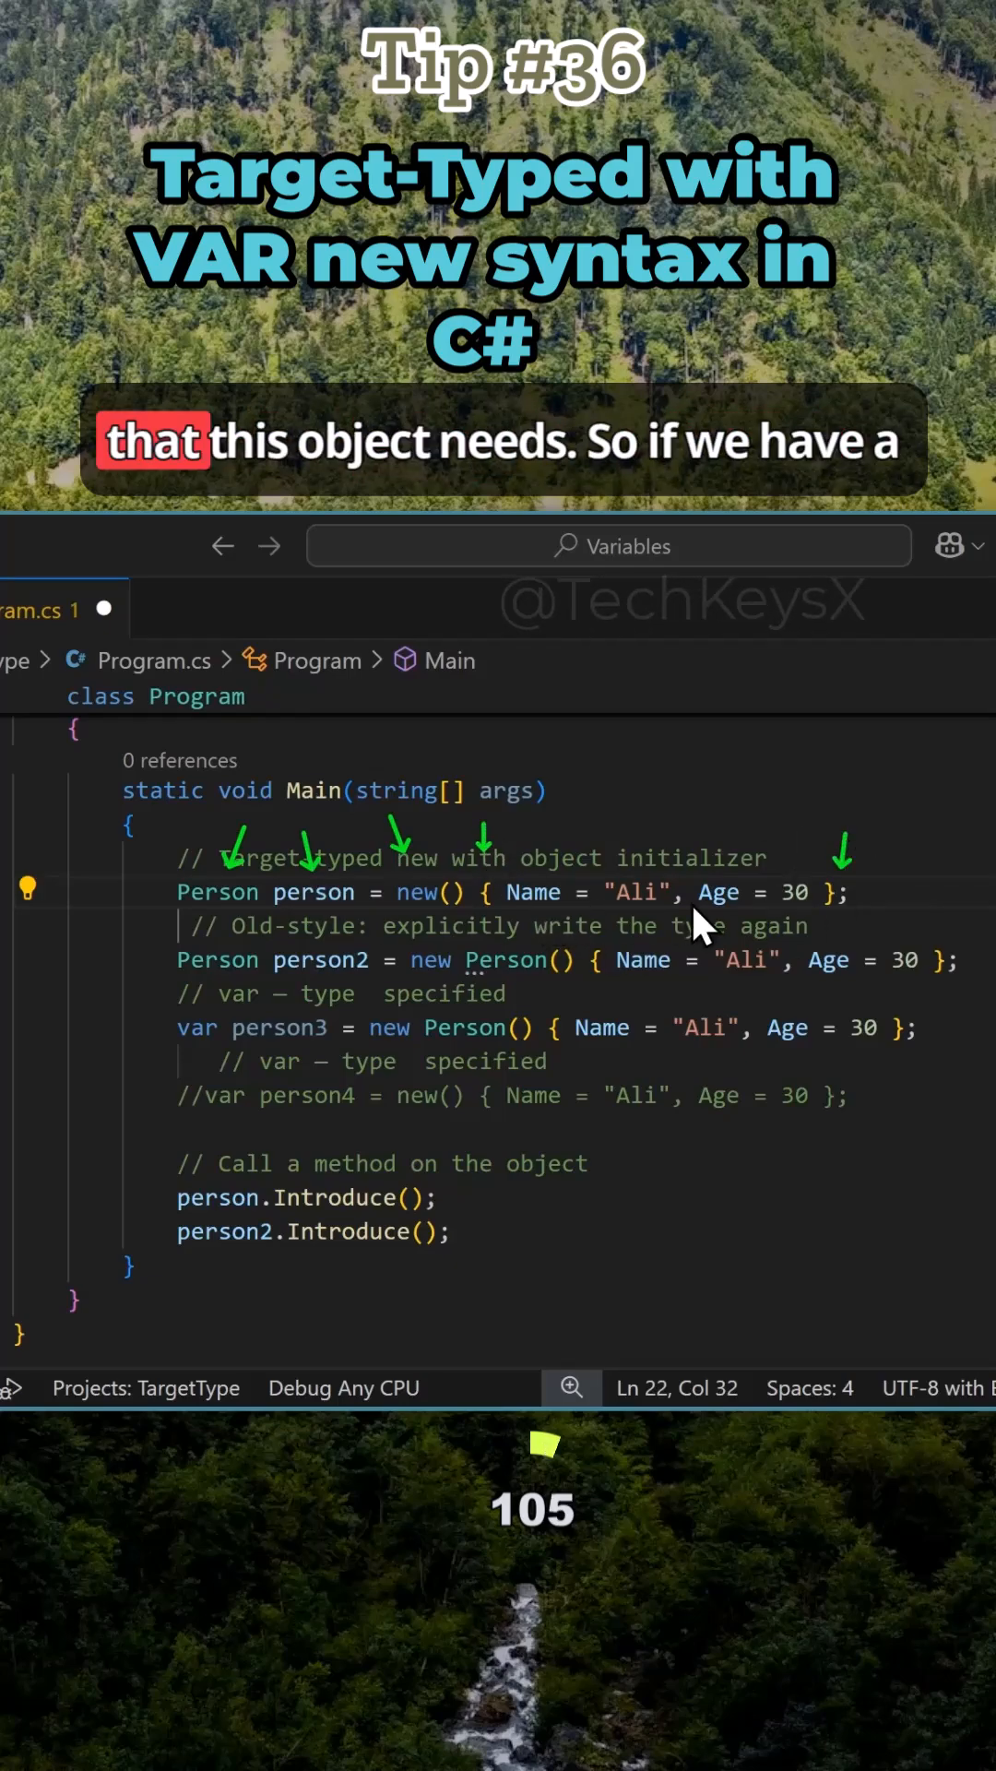
pyautogui.doubleClick(218, 892)
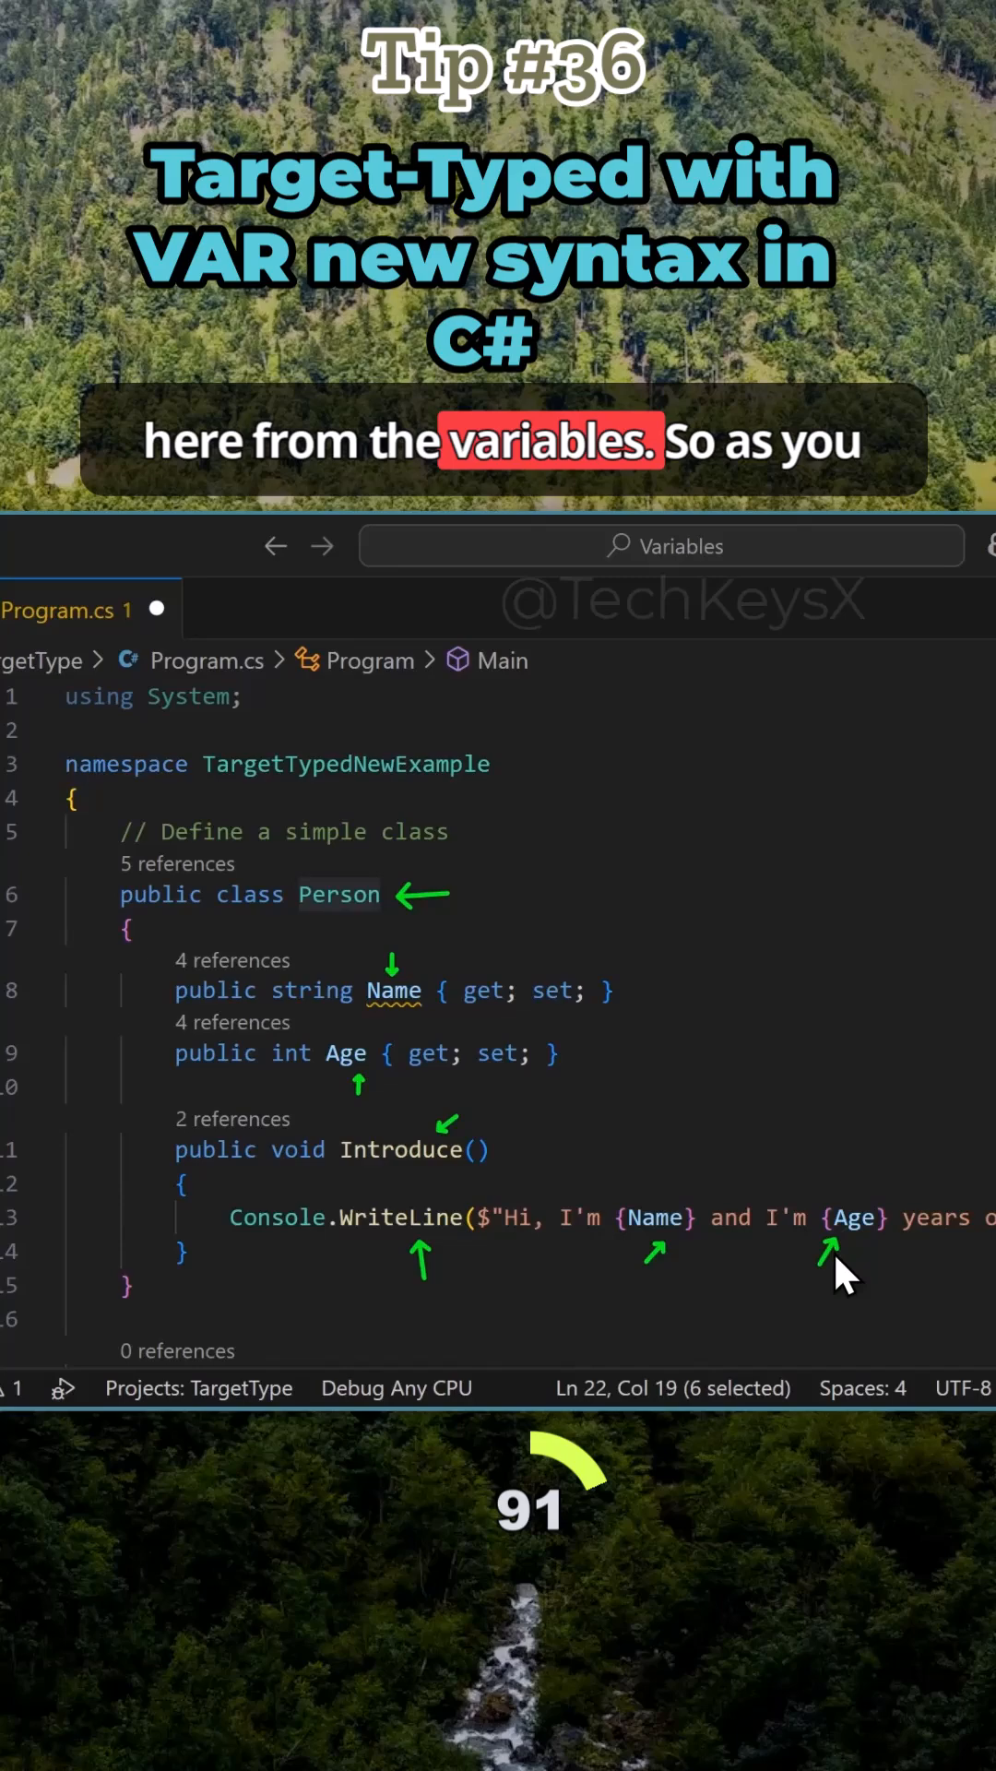
pyautogui.scroll(-3)
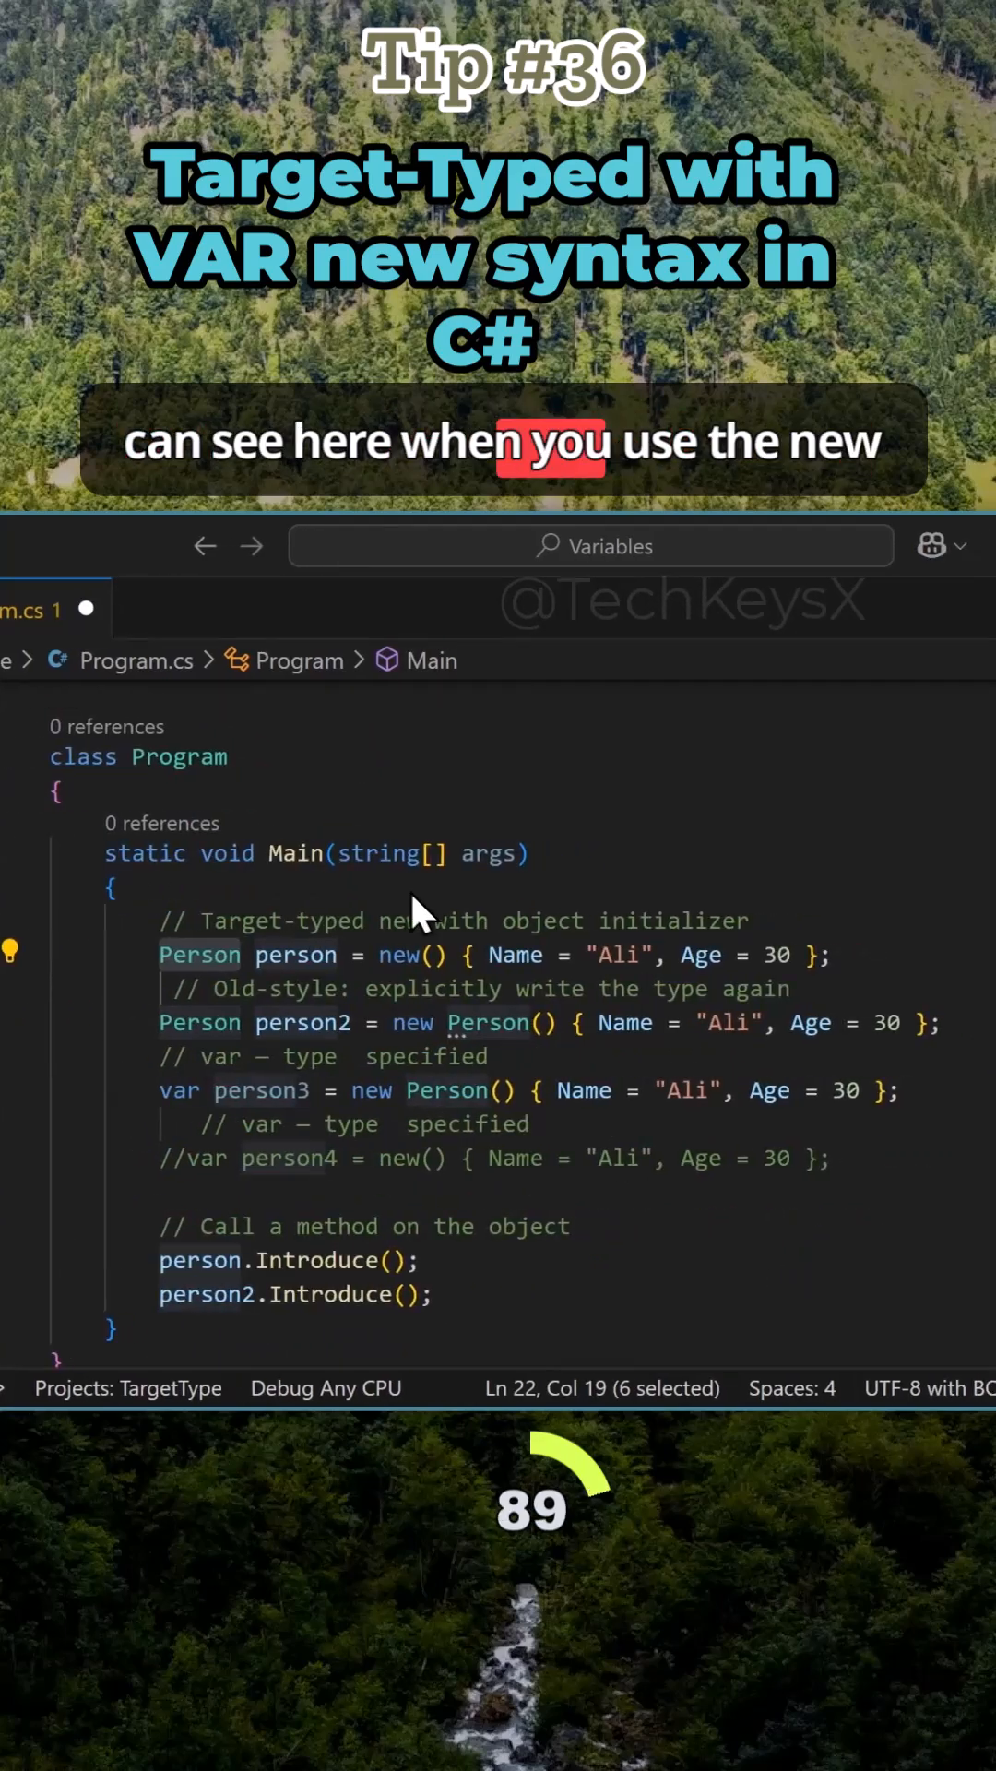
pyautogui.moveTo(480, 972)
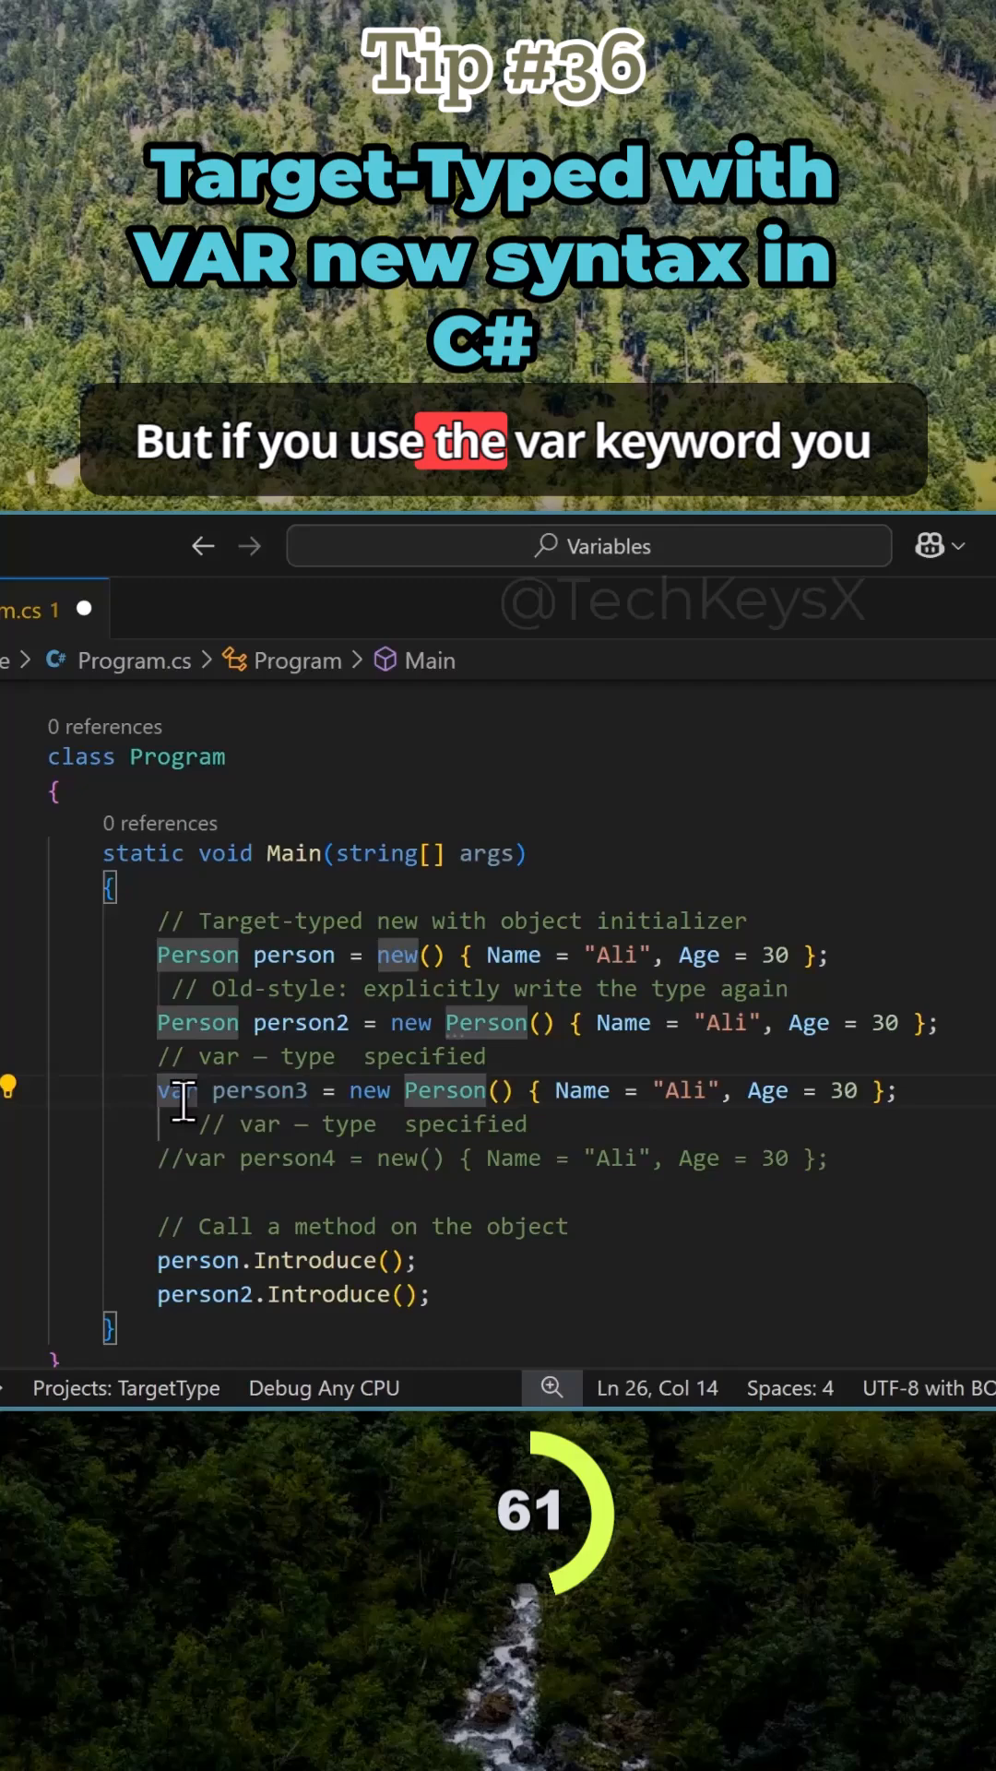
pyautogui.moveTo(486, 1164)
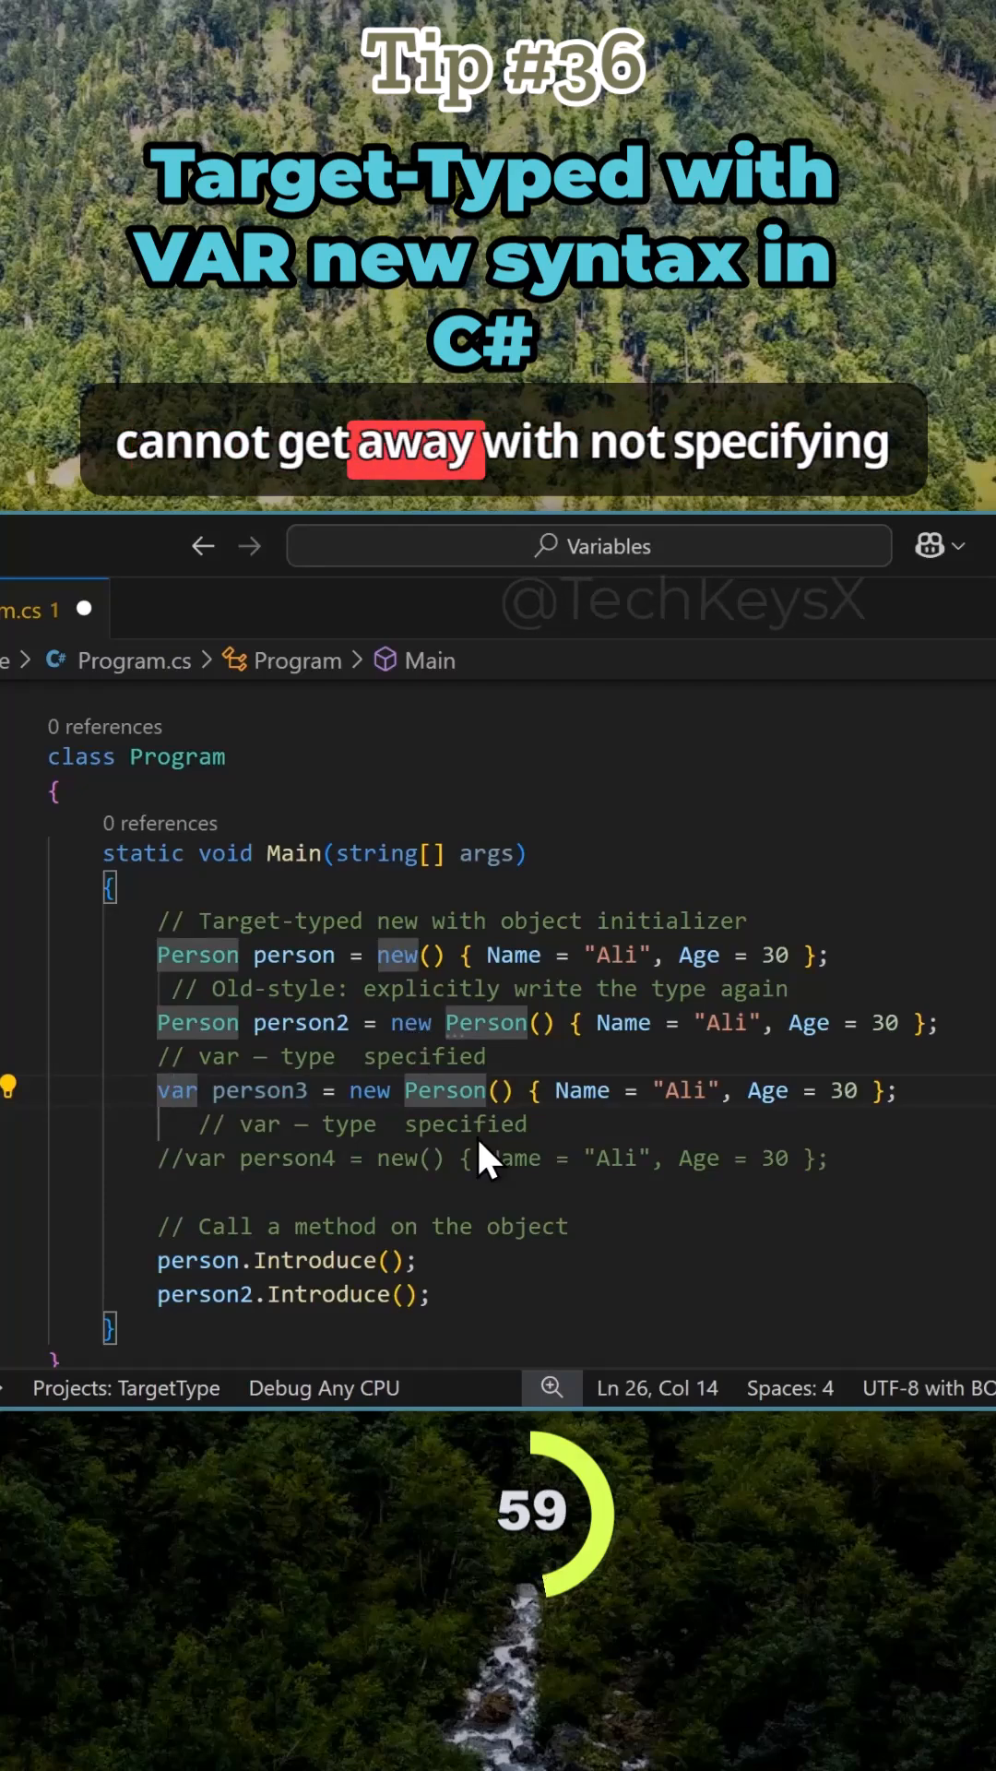